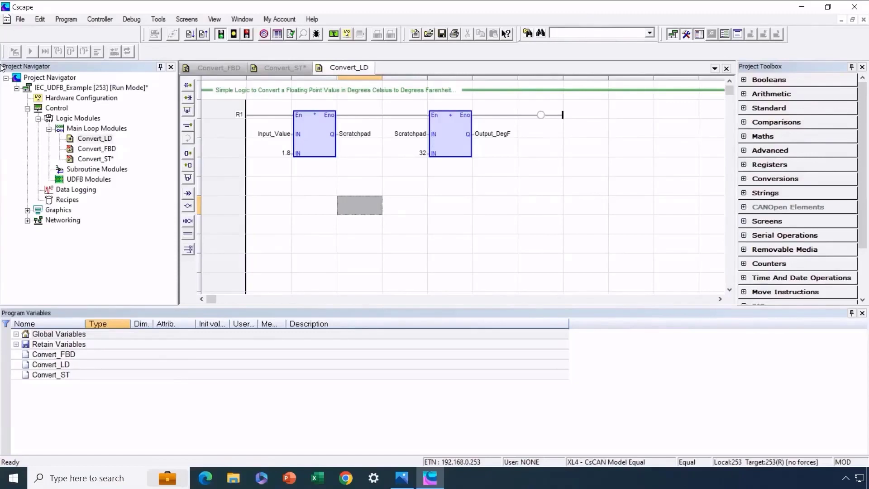
{"action": "mouse_move", "coordinate": [92, 81]}
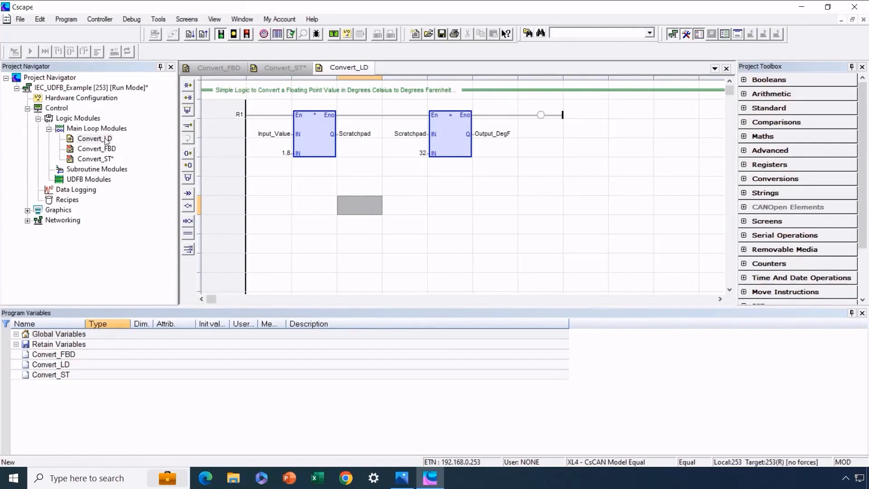
{"action": "left_click", "coordinate": [218, 68]}
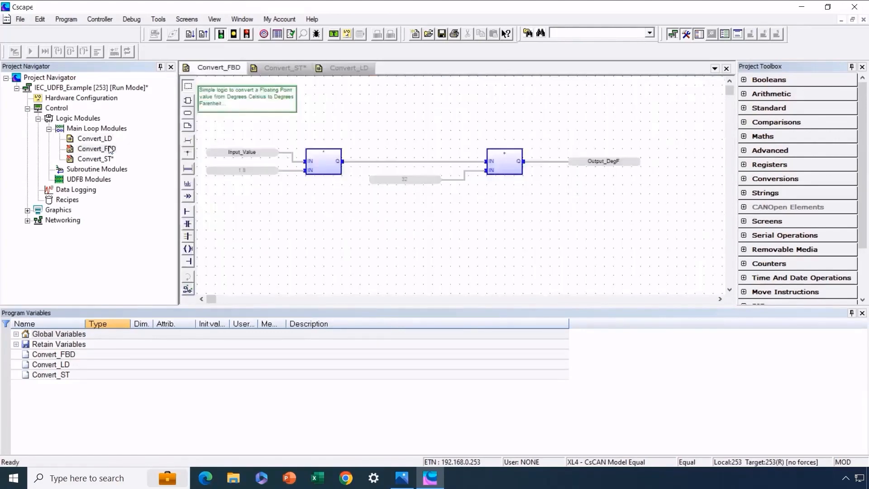
{"action": "left_click", "coordinate": [284, 68]}
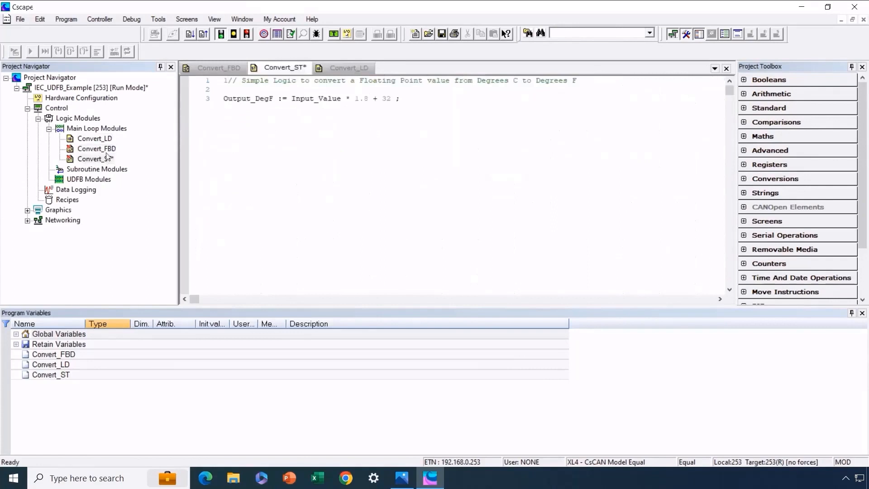
{"action": "left_click", "coordinate": [348, 67]}
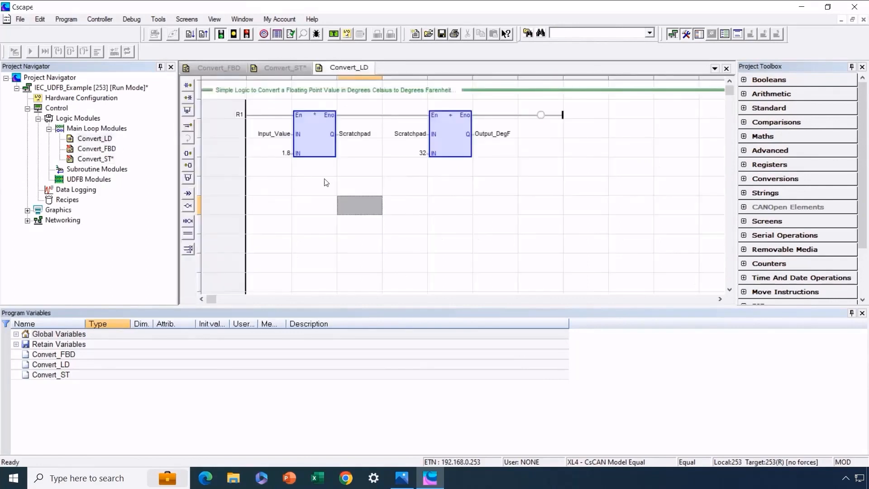
{"action": "mouse_move", "coordinate": [326, 183]}
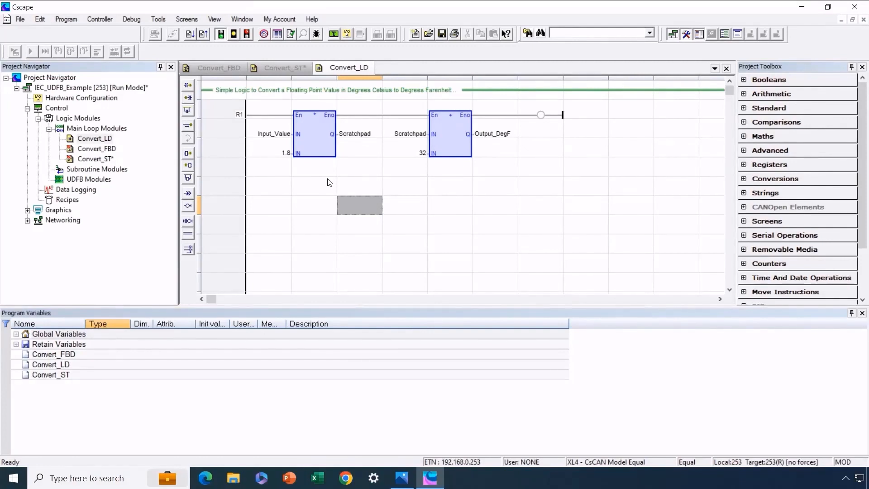
{"action": "mouse_move", "coordinate": [260, 143]}
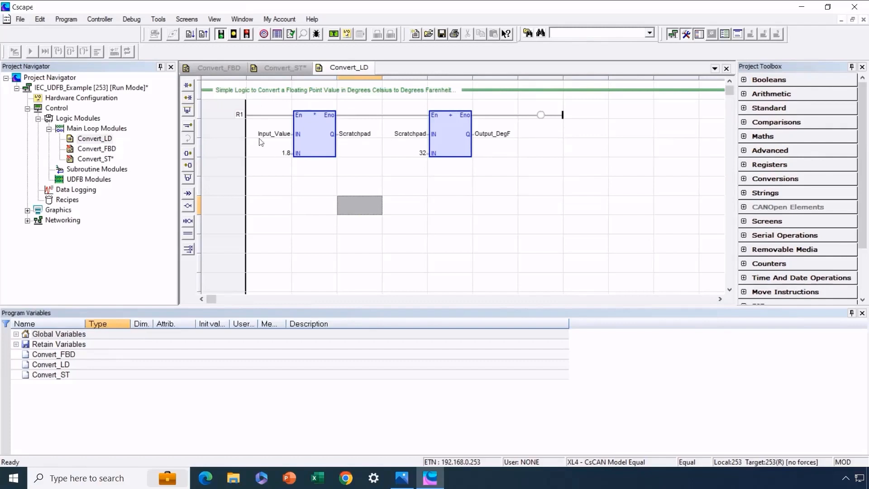
{"action": "mouse_move", "coordinate": [397, 109]}
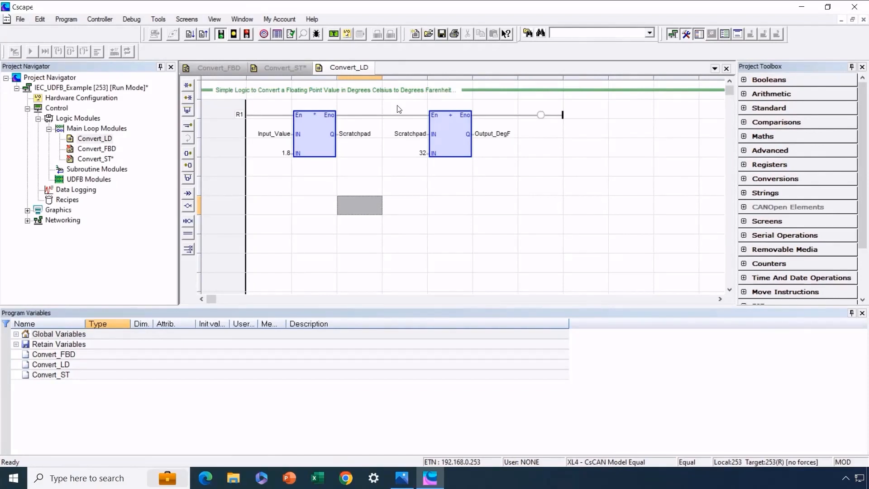
{"action": "mouse_move", "coordinate": [336, 133]}
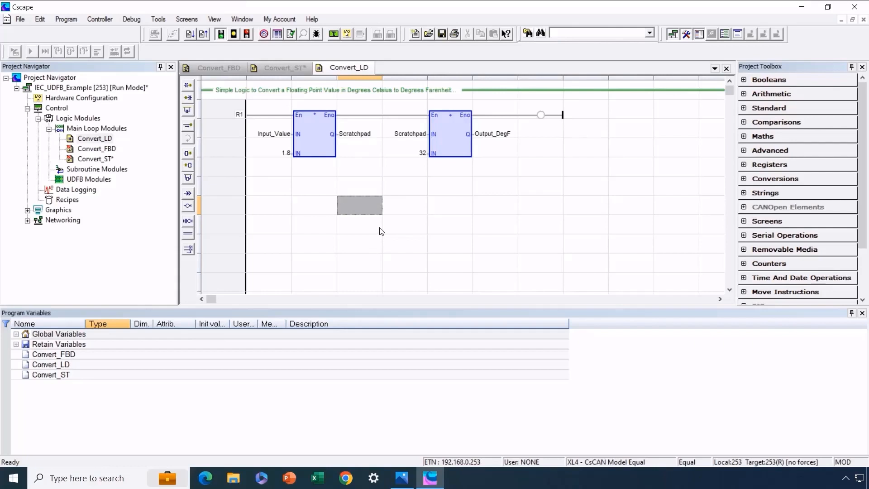
{"action": "mouse_move", "coordinate": [317, 126]}
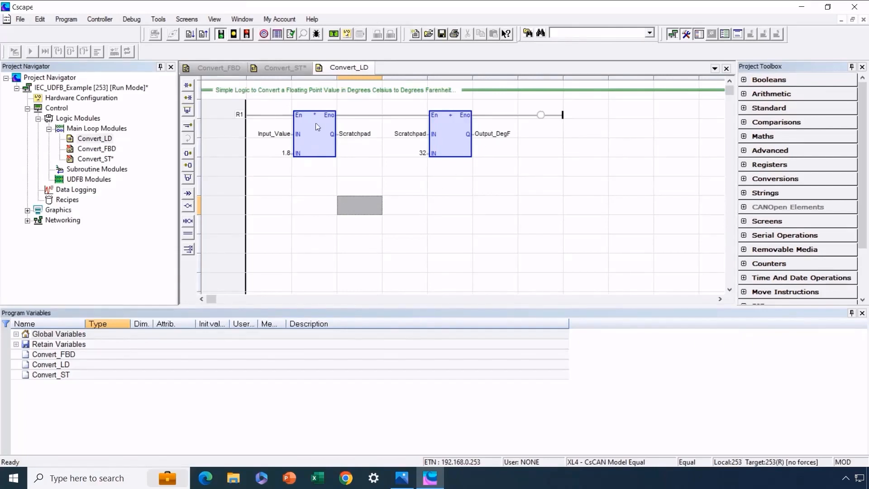
{"action": "mouse_move", "coordinate": [319, 199]}
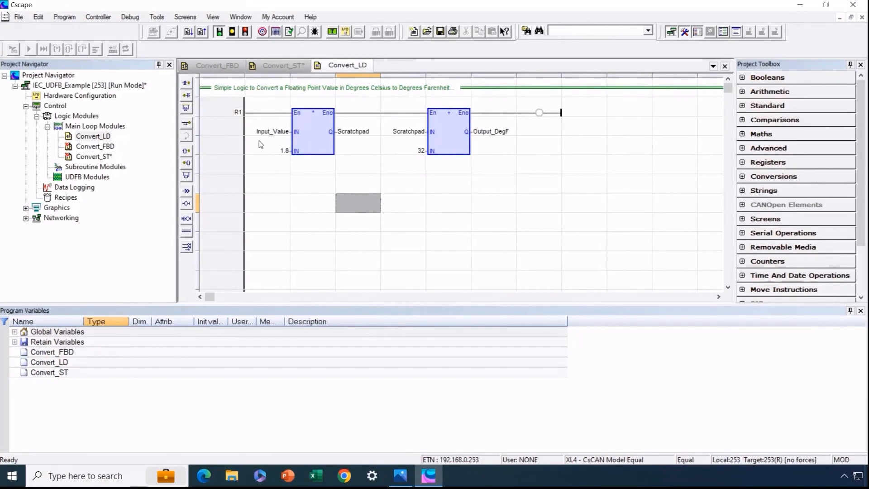
{"action": "mouse_move", "coordinate": [286, 146]}
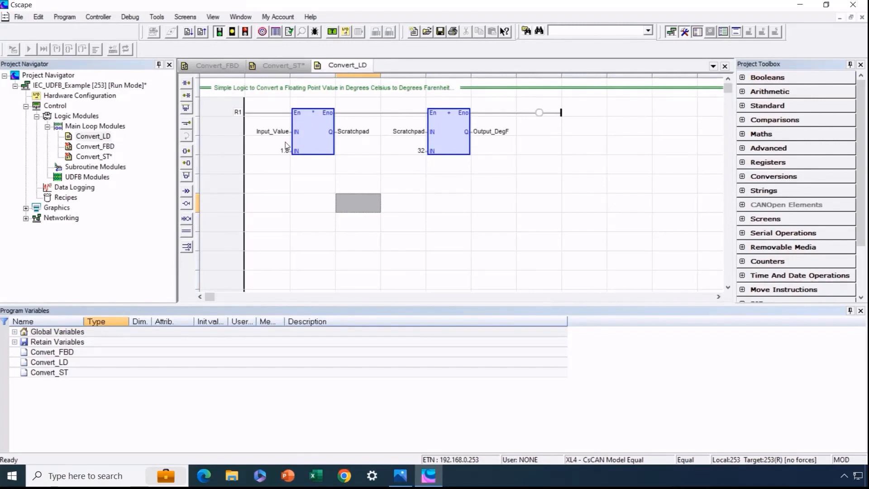
{"action": "mouse_move", "coordinate": [479, 146]}
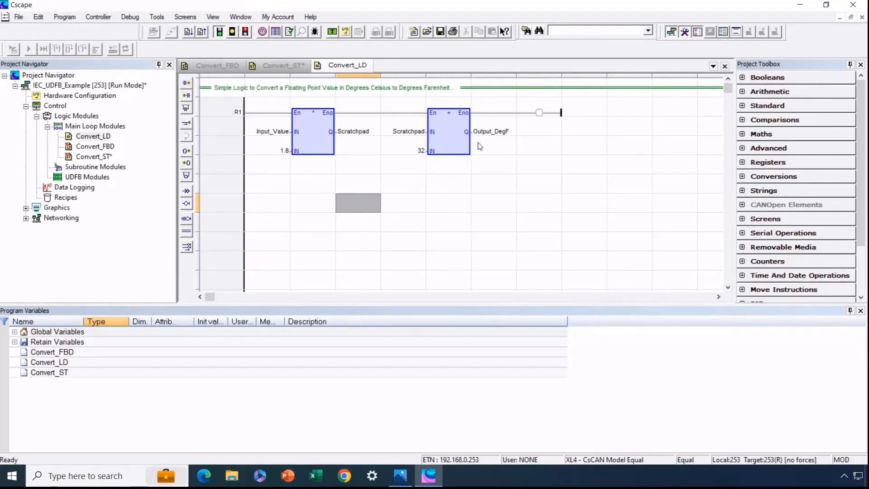
{"action": "mouse_move", "coordinate": [486, 138]}
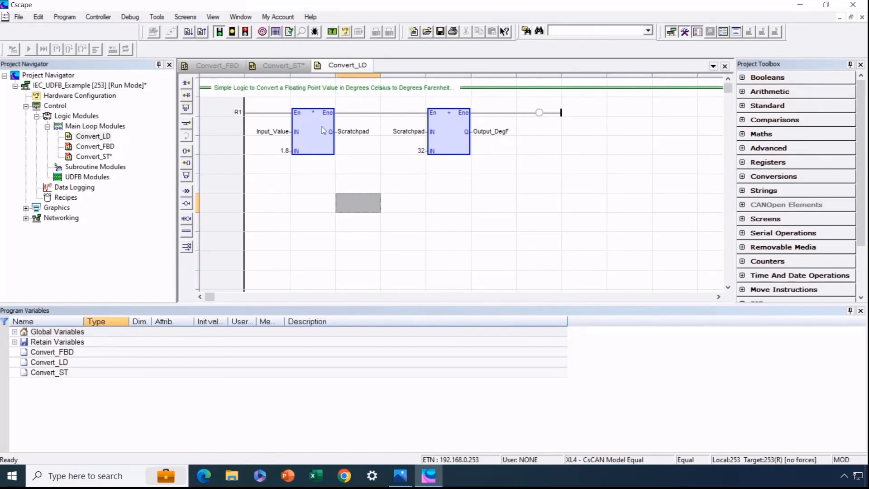
{"action": "mouse_move", "coordinate": [429, 150]}
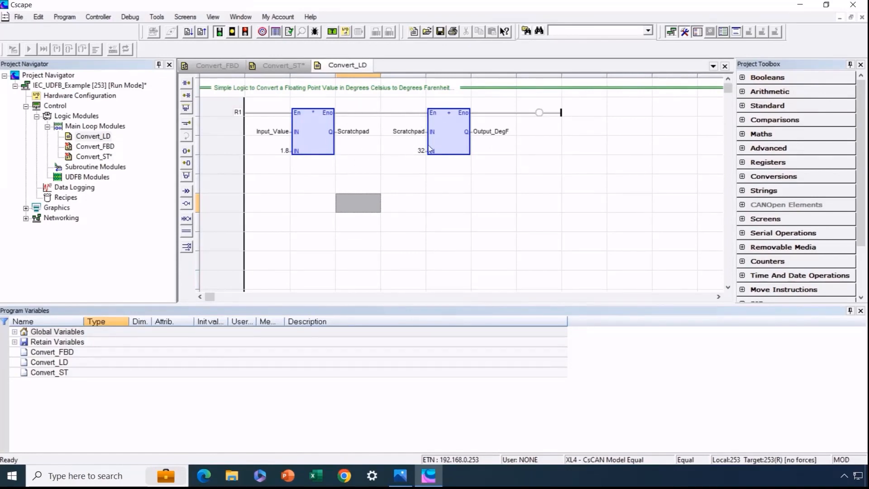
{"action": "mouse_move", "coordinate": [387, 131]}
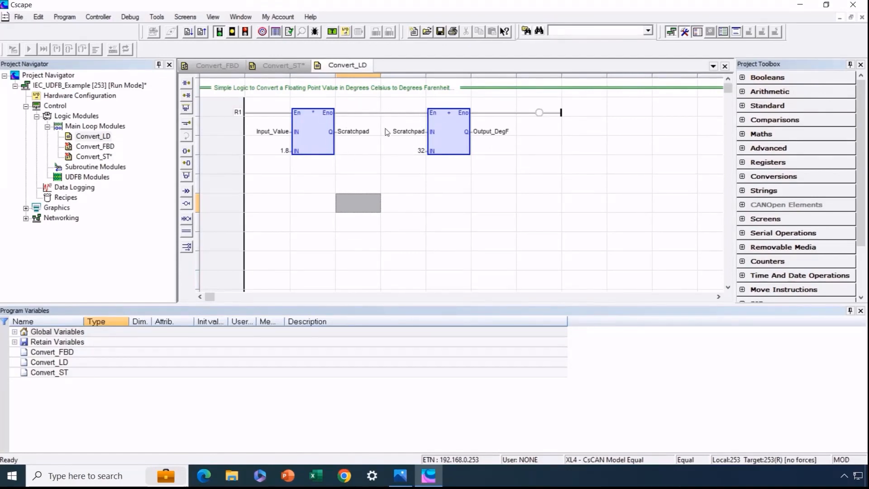
{"action": "mouse_move", "coordinate": [385, 132]}
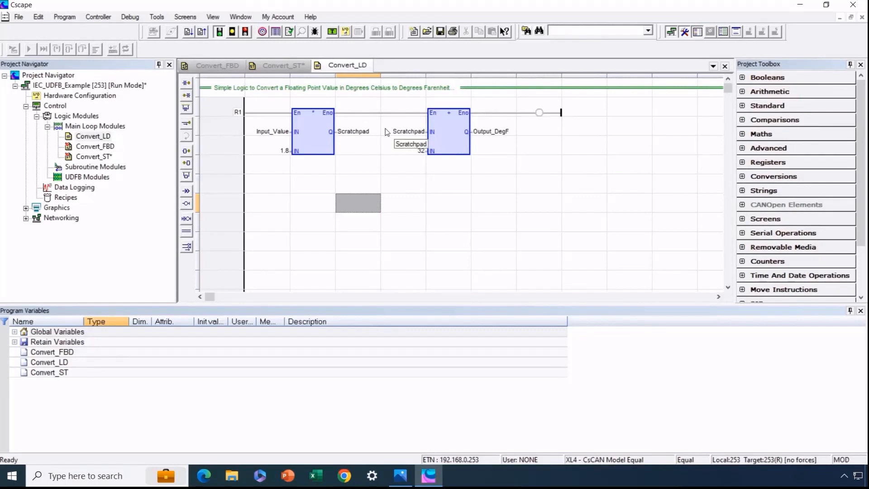
{"action": "mouse_move", "coordinate": [295, 126]}
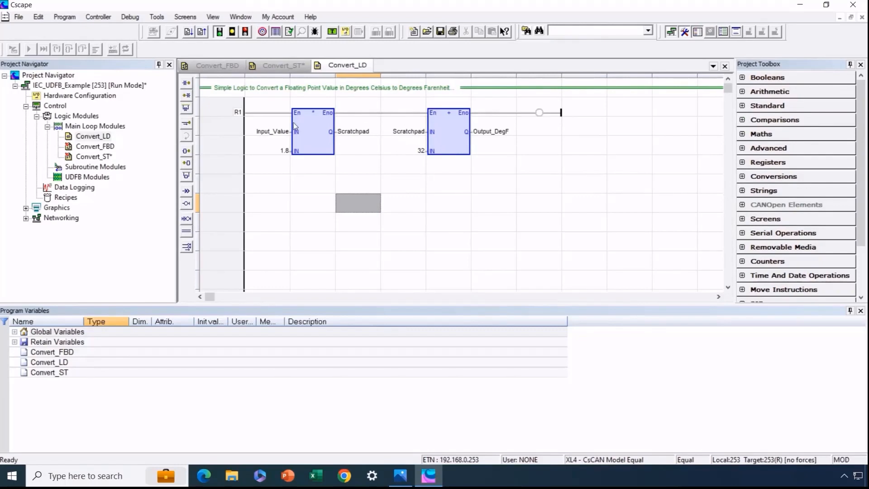
{"action": "mouse_move", "coordinate": [338, 136]}
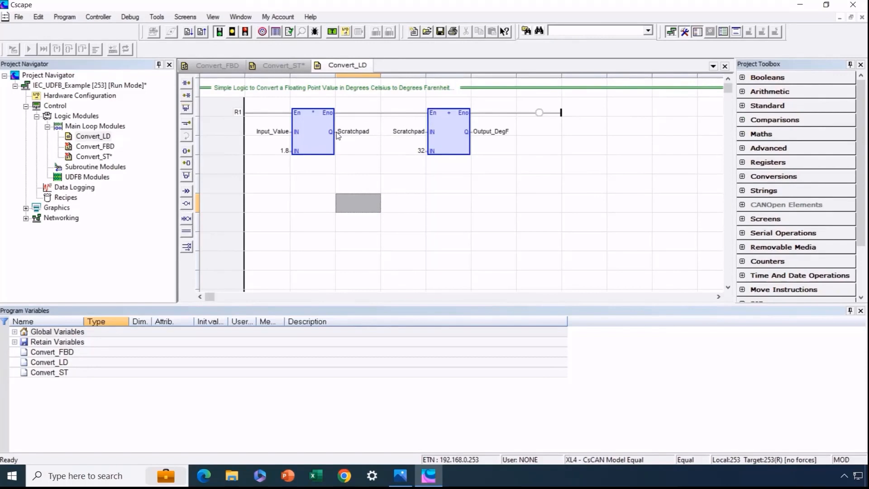
{"action": "mouse_move", "coordinate": [372, 150]}
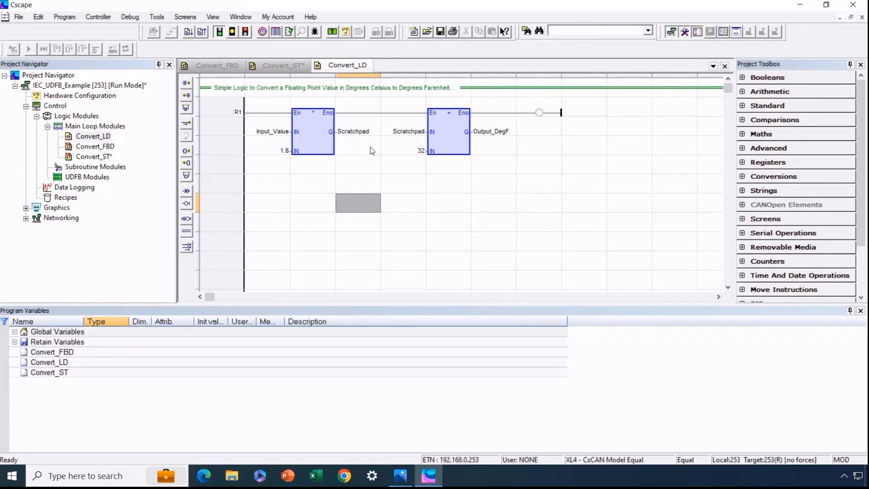
{"action": "mouse_move", "coordinate": [353, 105]}
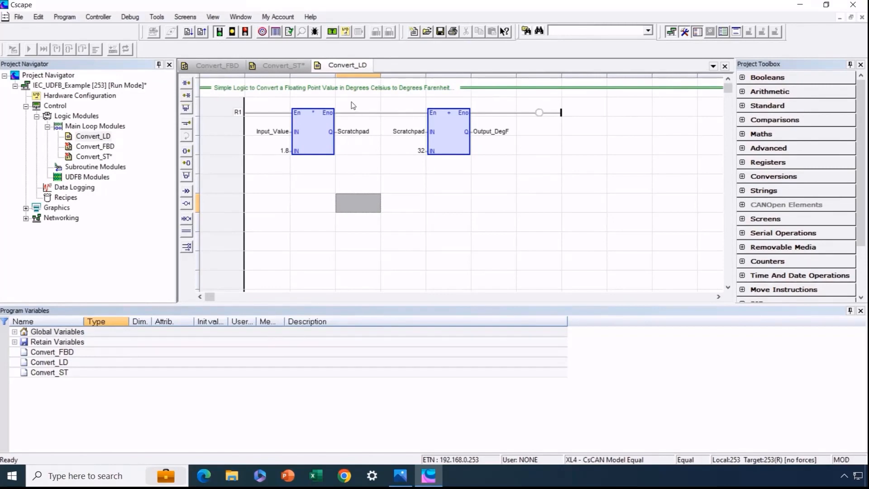